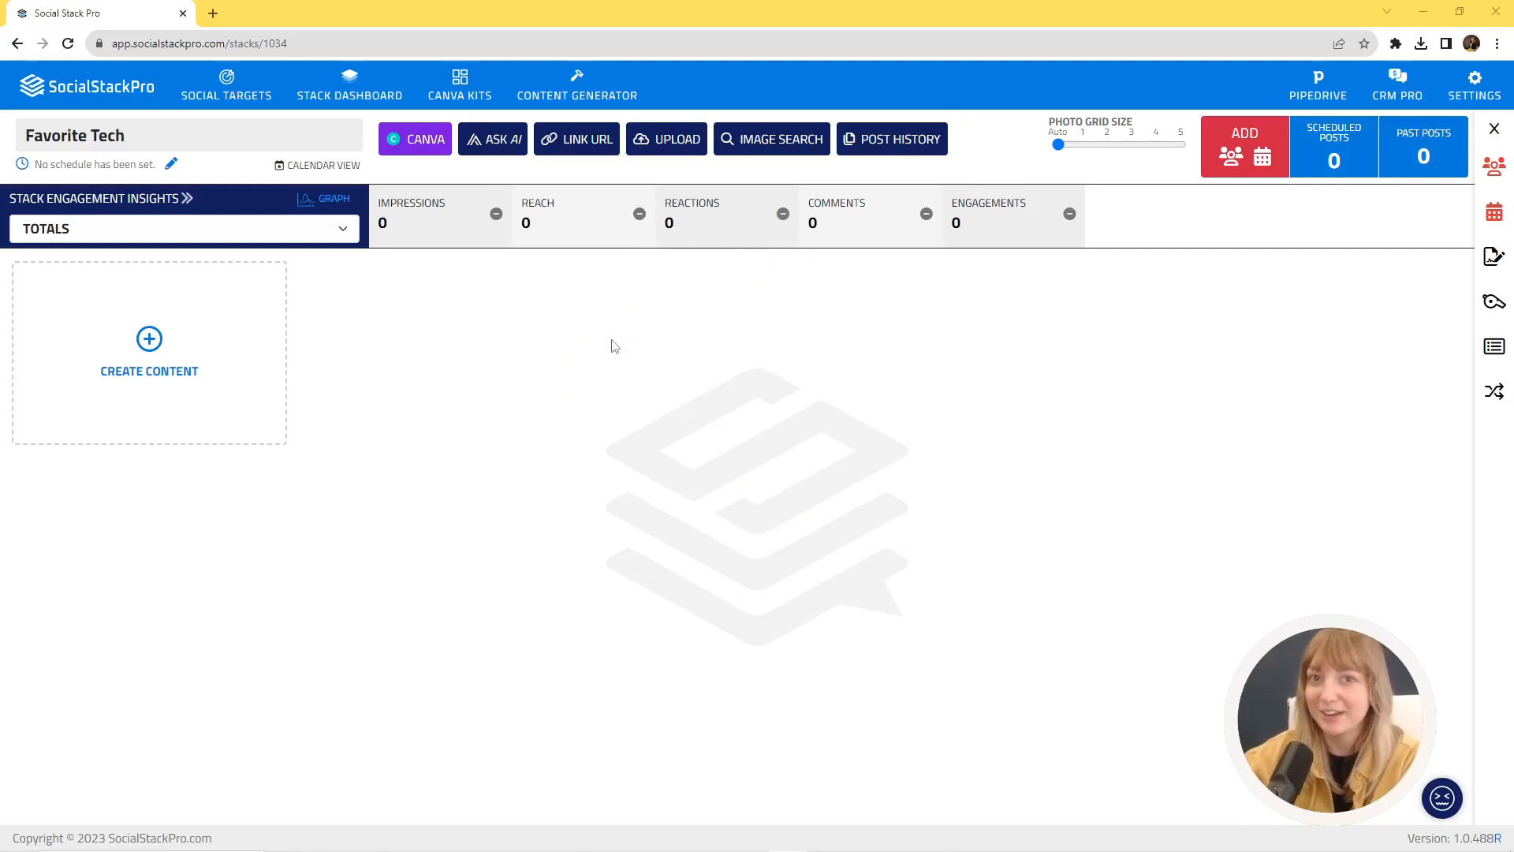
mouse_move(727, 342)
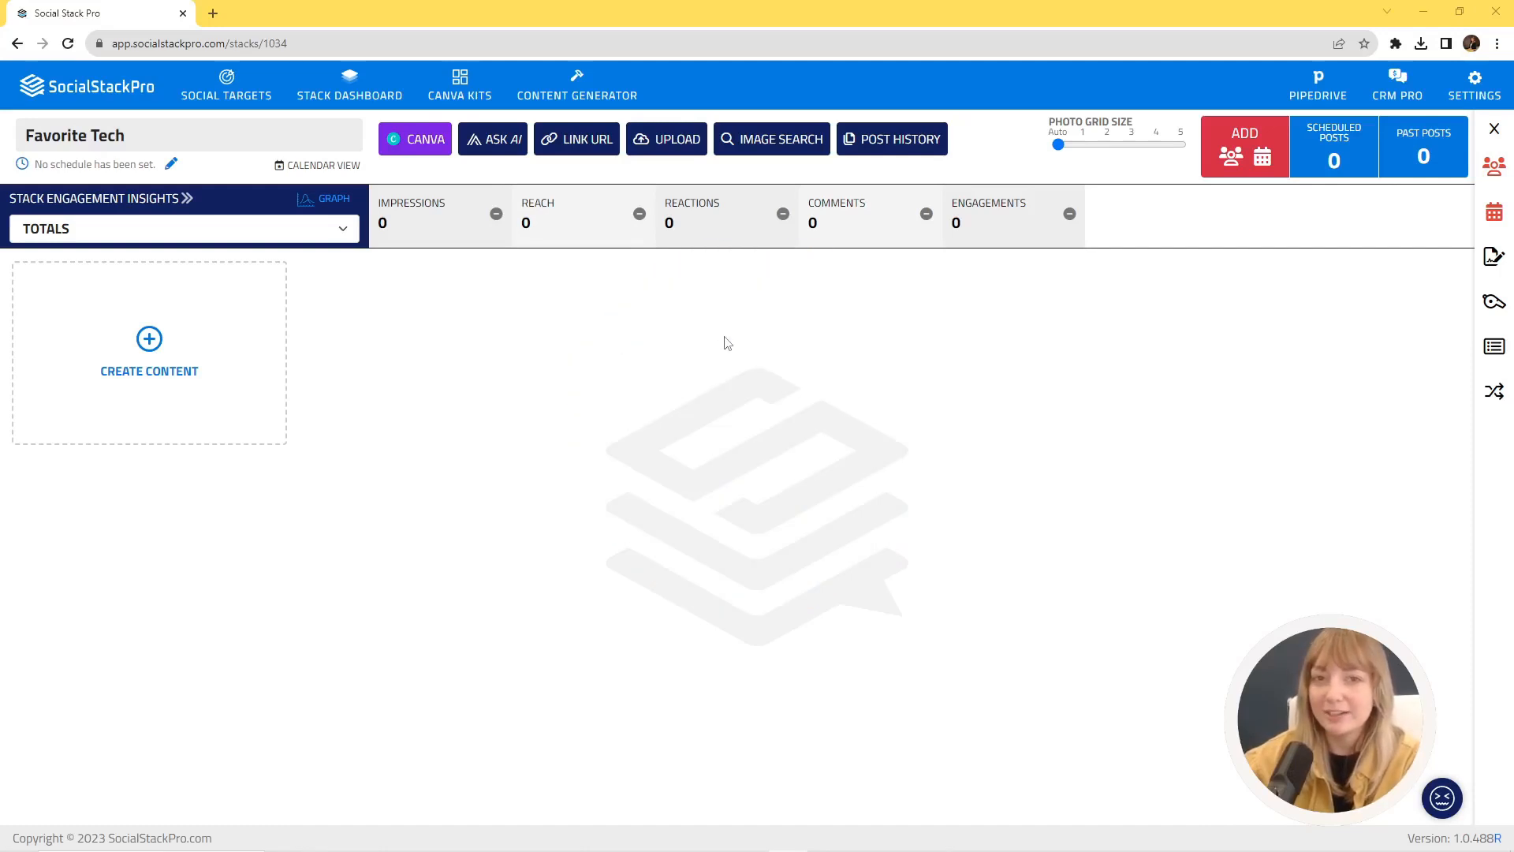
Search Pexels, Unsplash and Freerange (Bing off) with the keyword 'gardening'
left_click(772, 139)
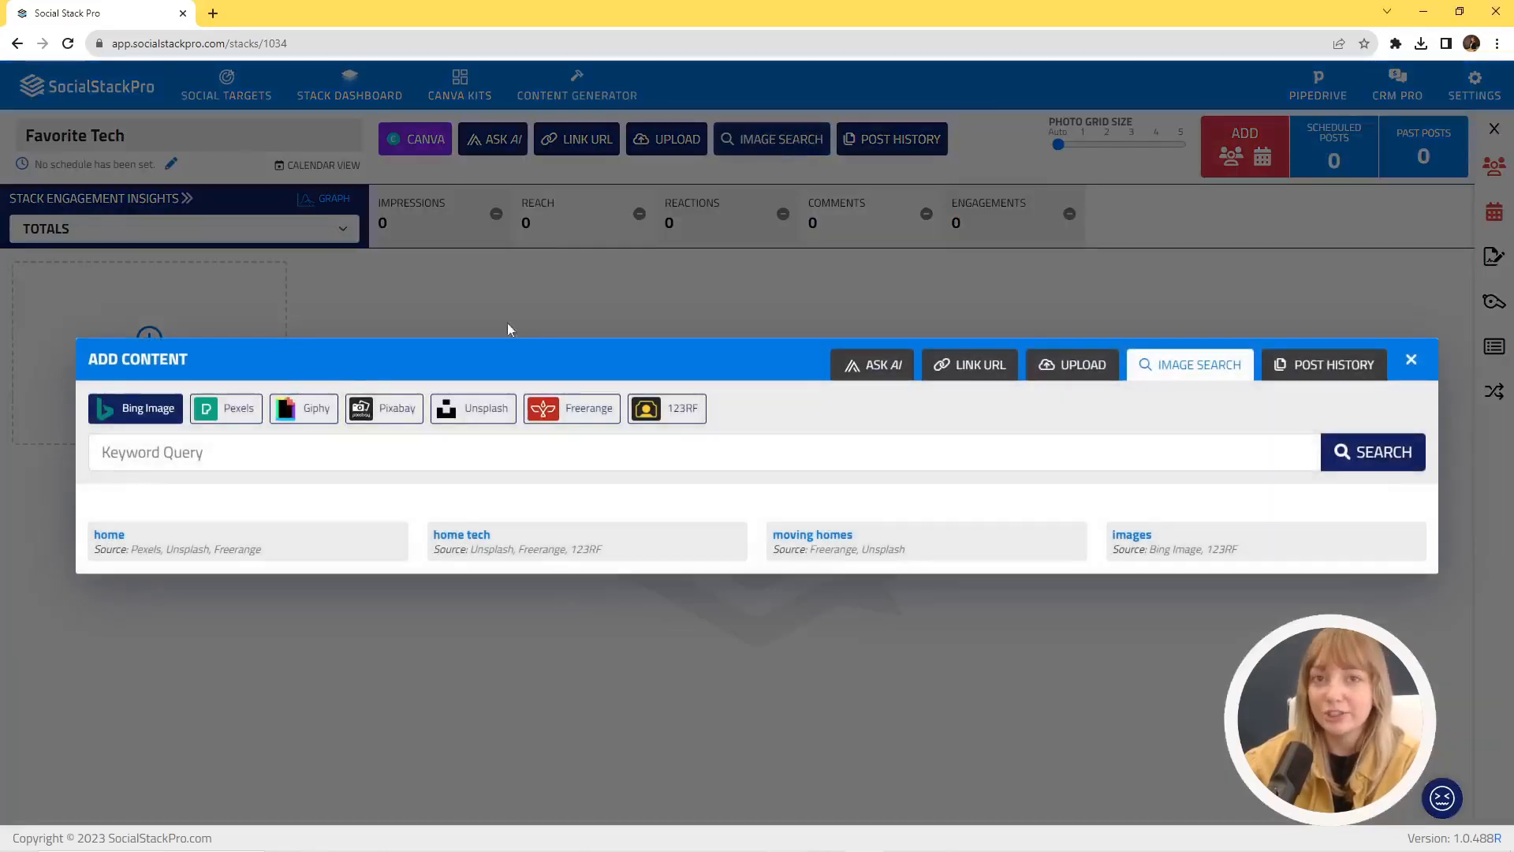
left_click(226, 407)
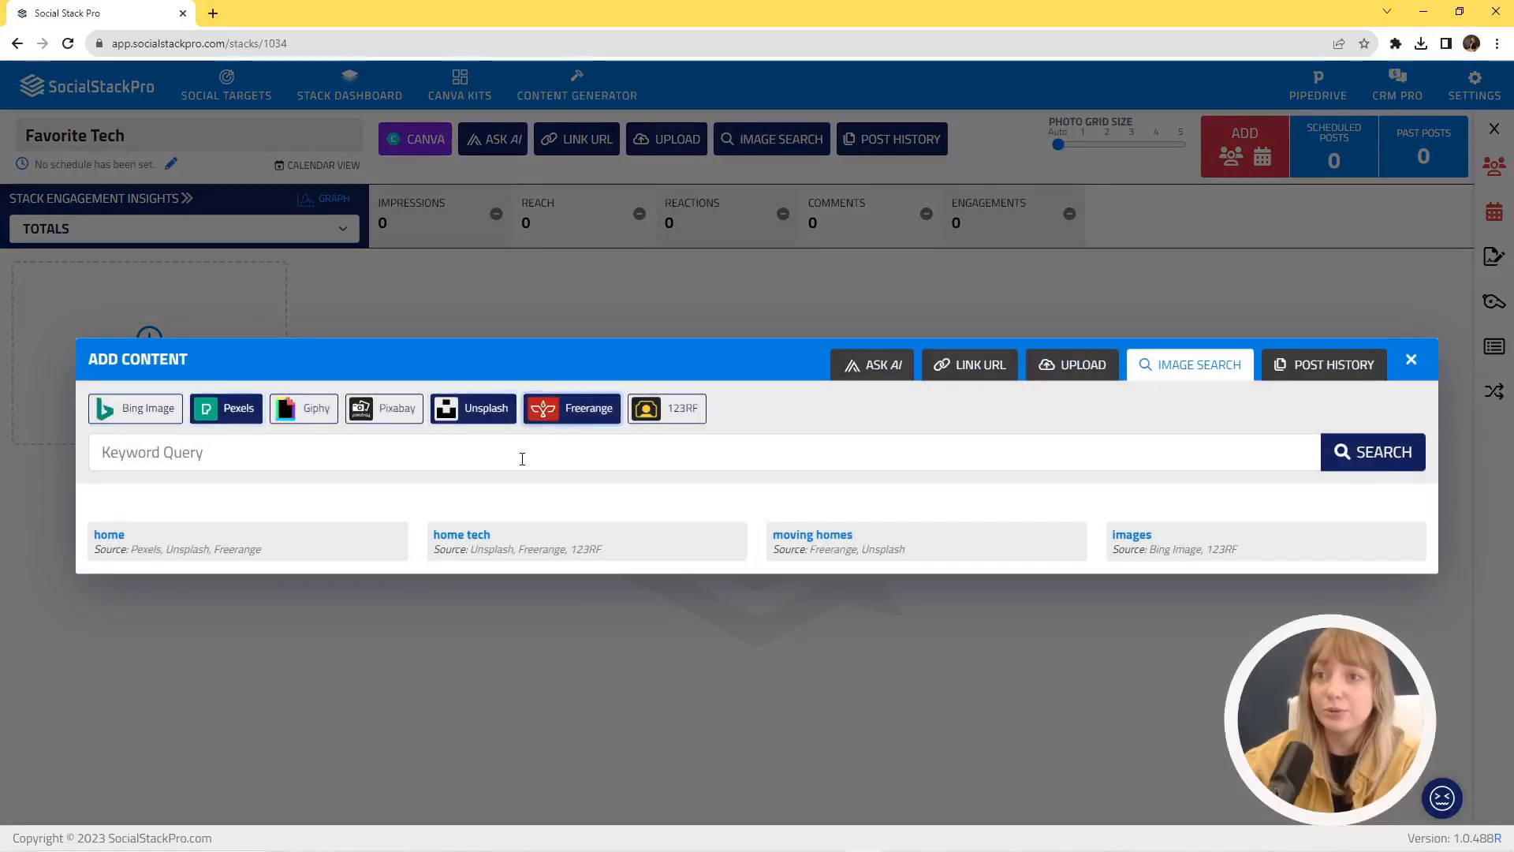
left_click(522, 453)
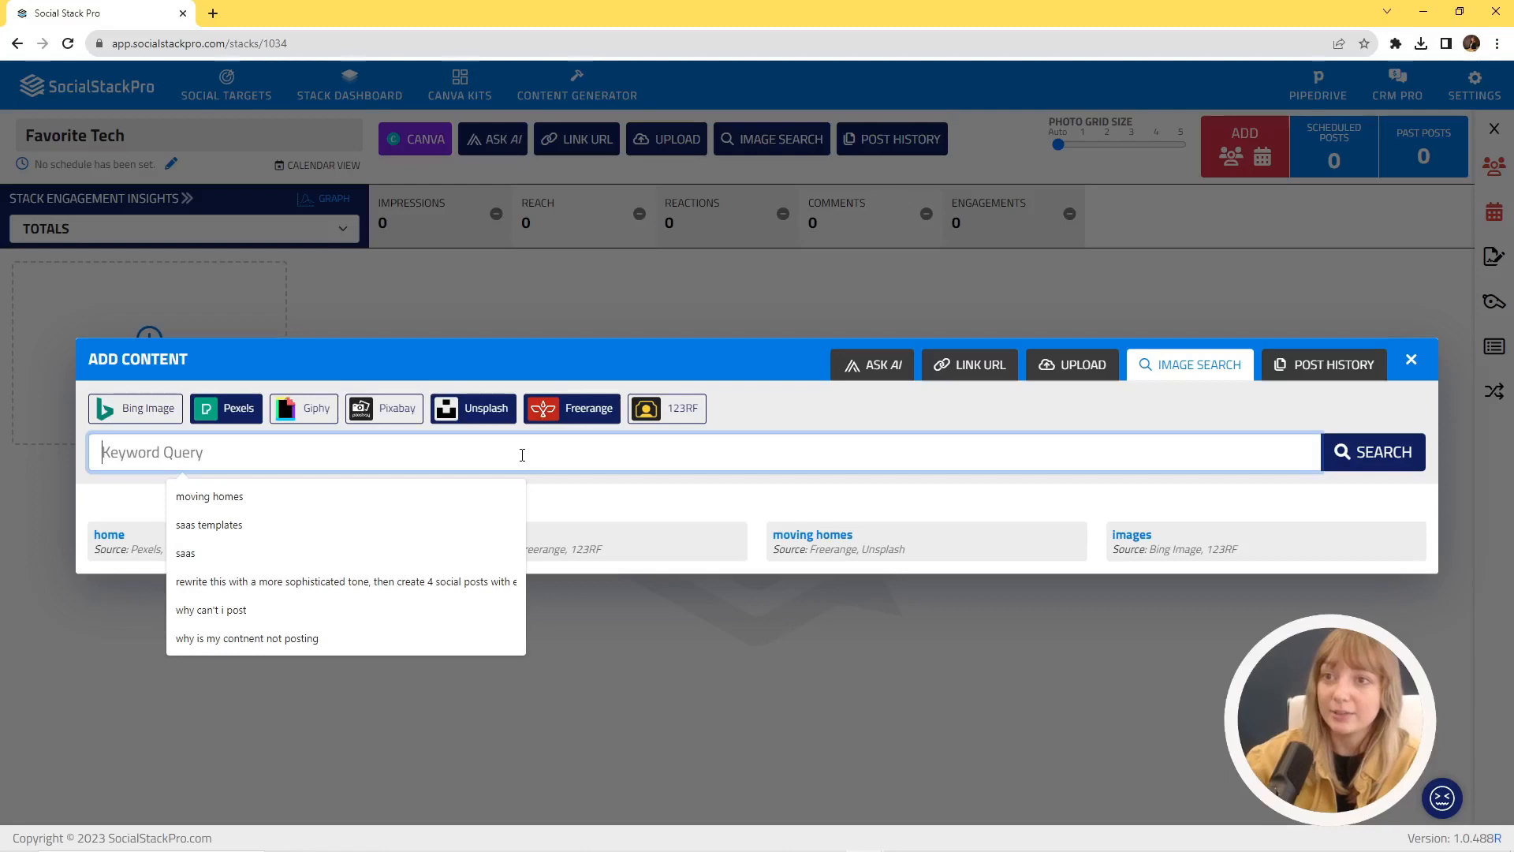
type("gardening")
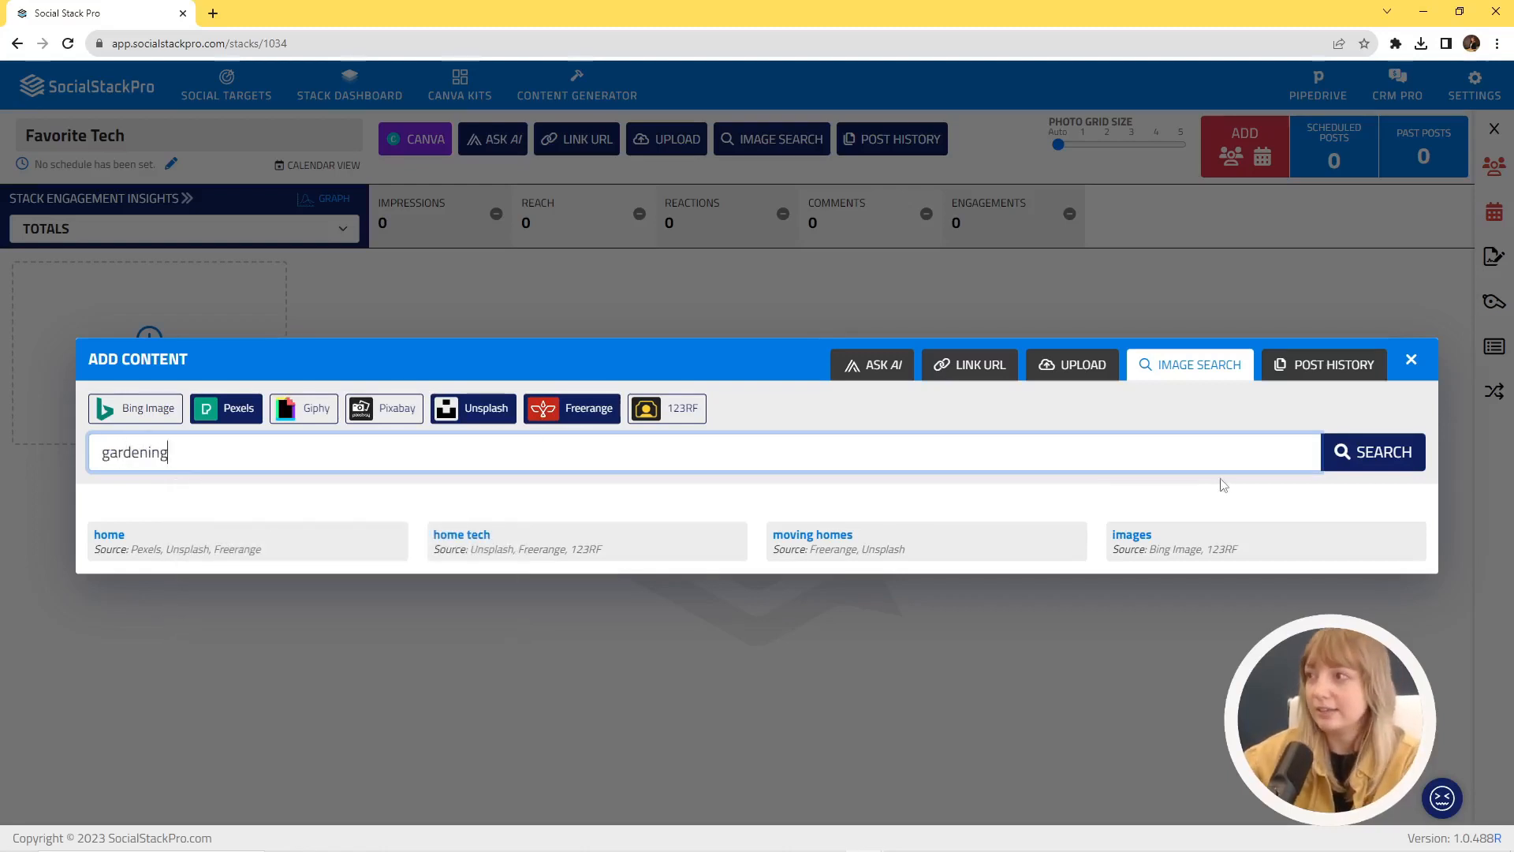
Run the search and add three gardening photos as draft posts to Favorite Tech
left_click(1374, 451)
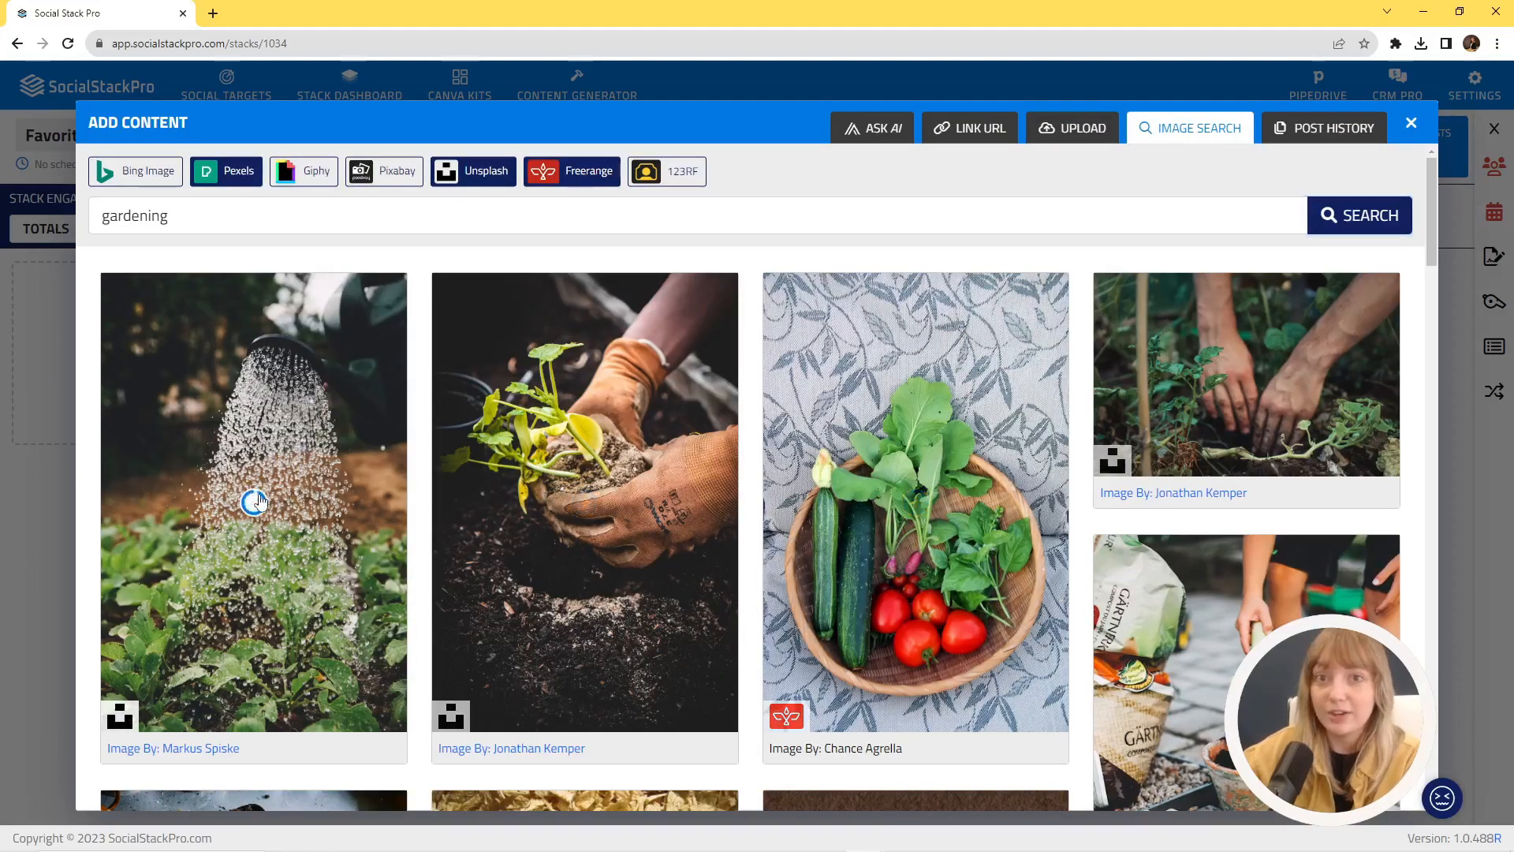
left_click(252, 502)
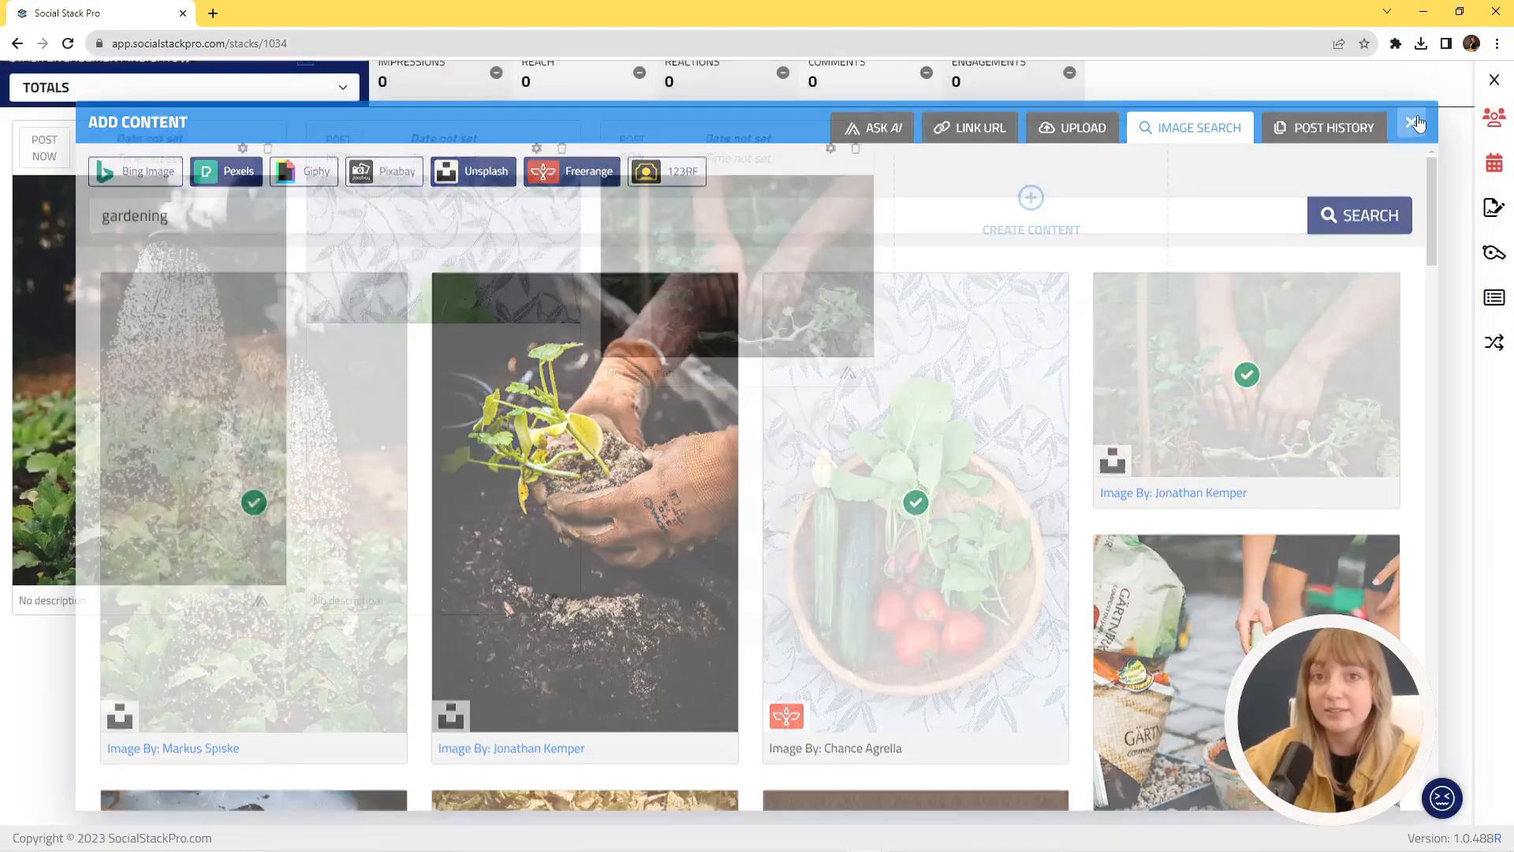
left_click(1417, 123)
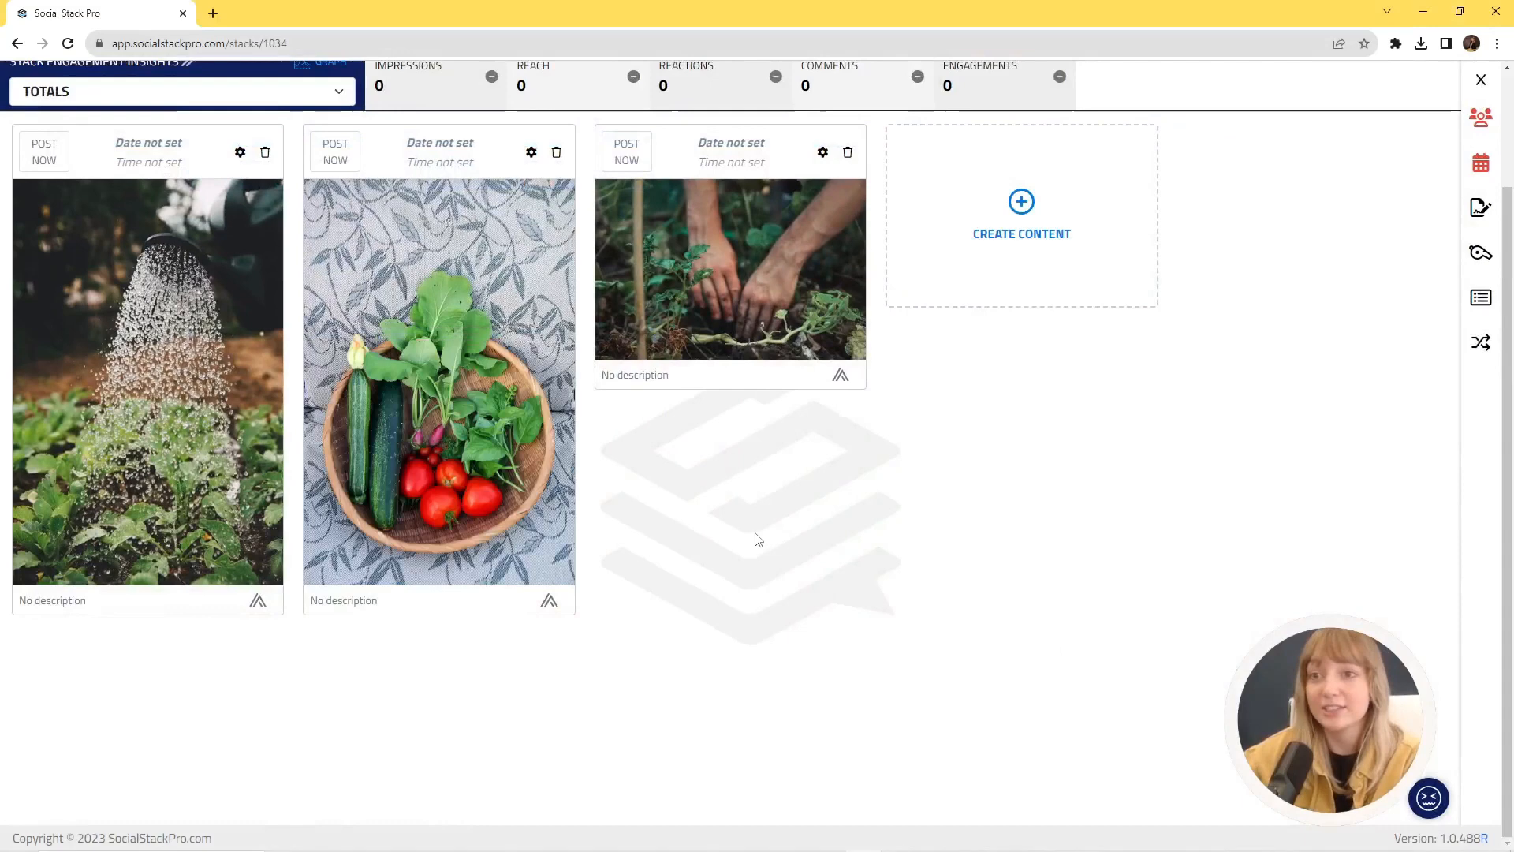